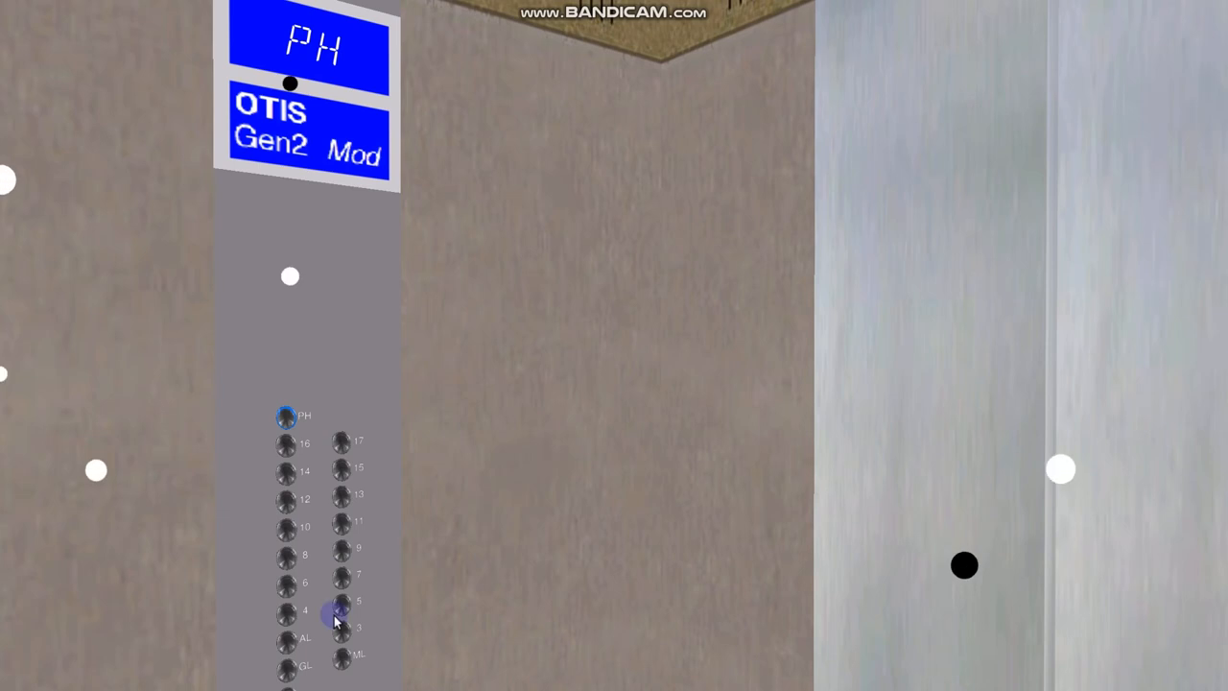
Request the PH penthouse floor from the OTIS Gen2 Mod car panel
click(287, 665)
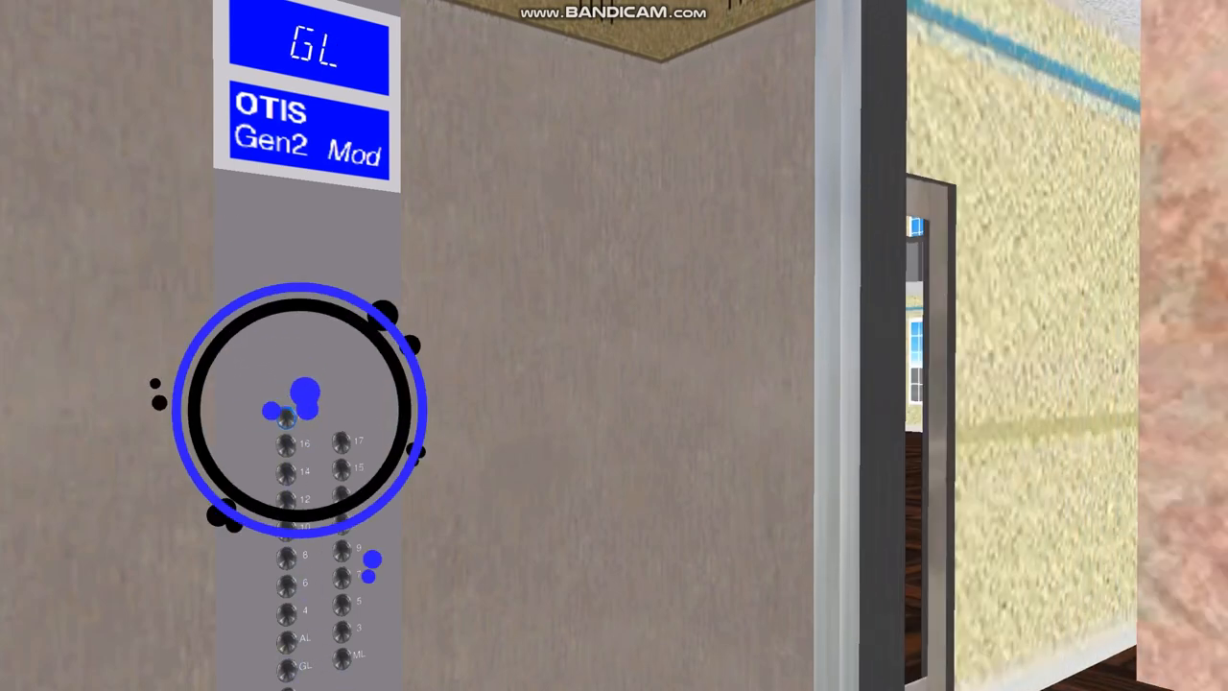